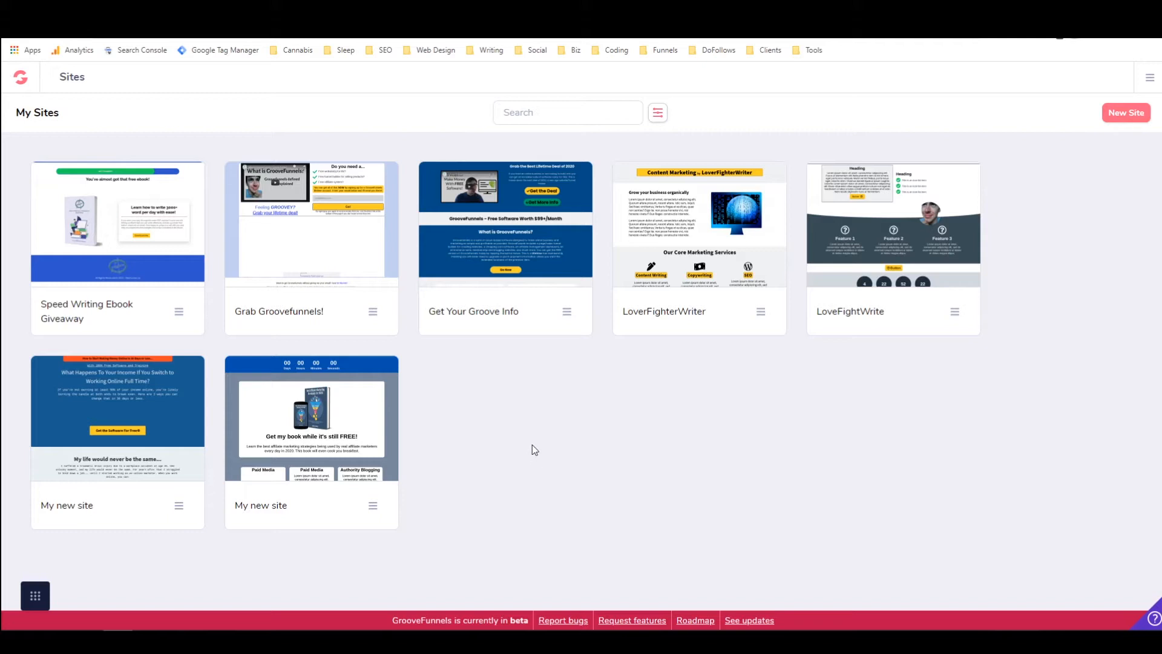
mouse_move(526, 431)
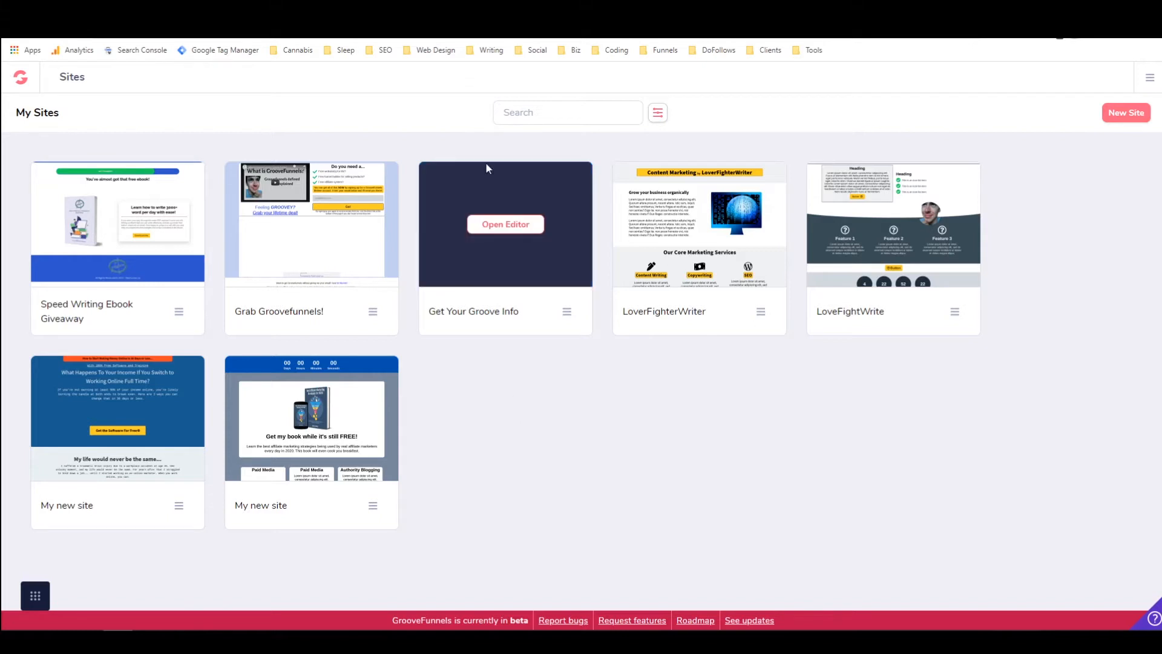
Step: Open the 'My new site' countdown site in the editor and view the header logo's Configure settings
click(505, 224)
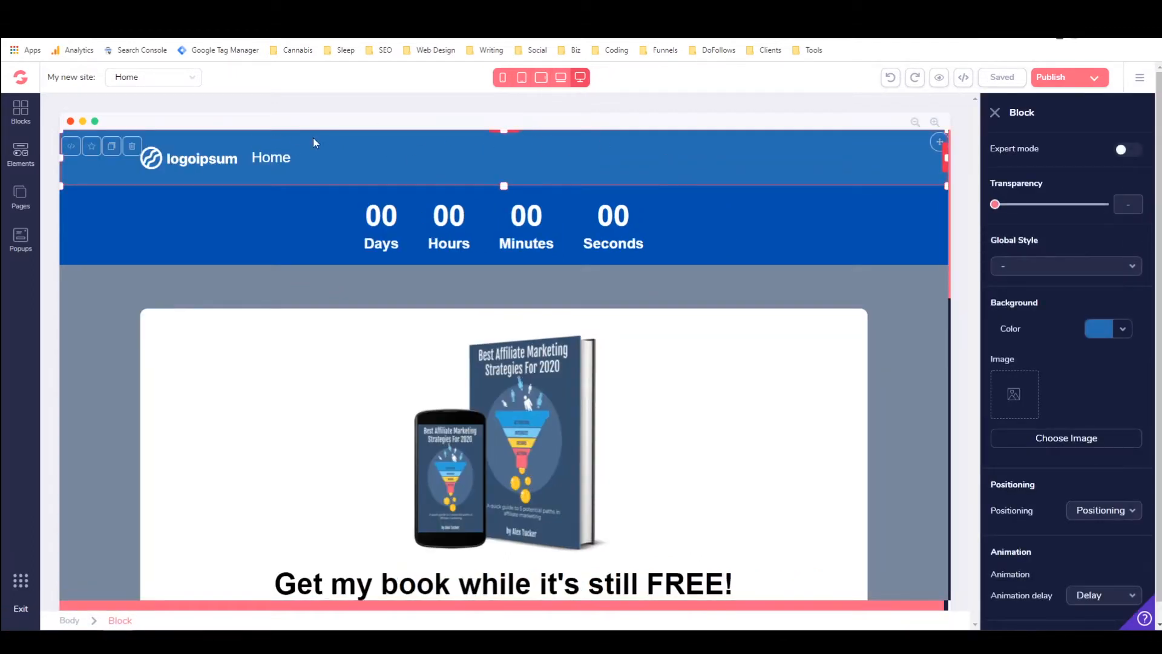
mouse_move(354, 141)
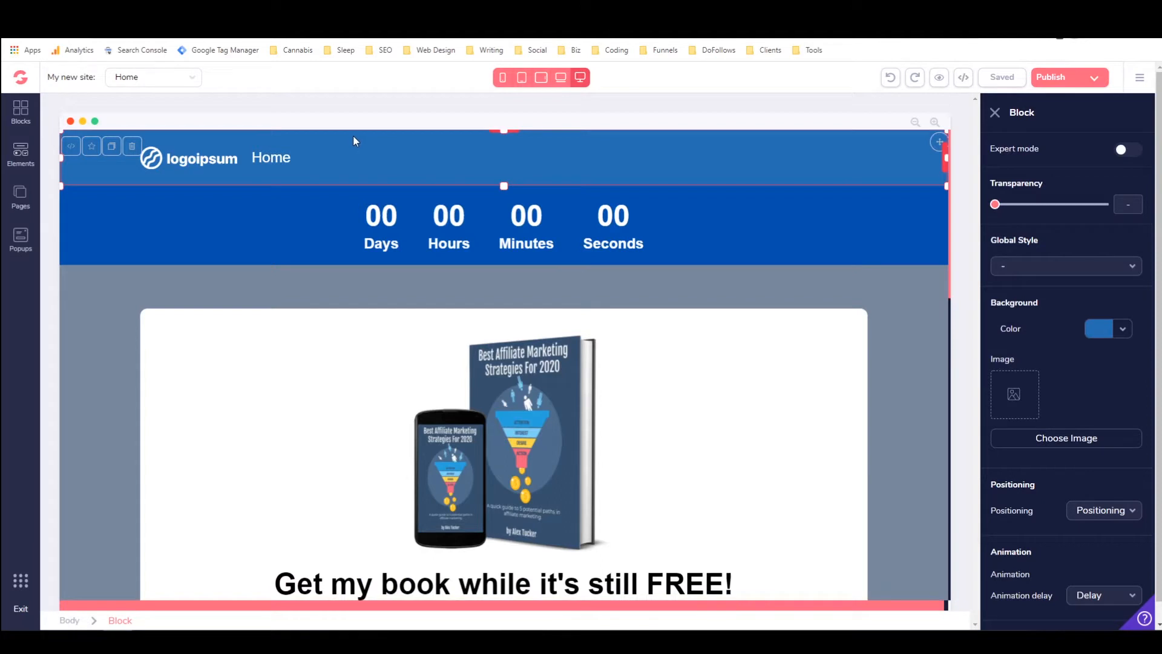
click(188, 158)
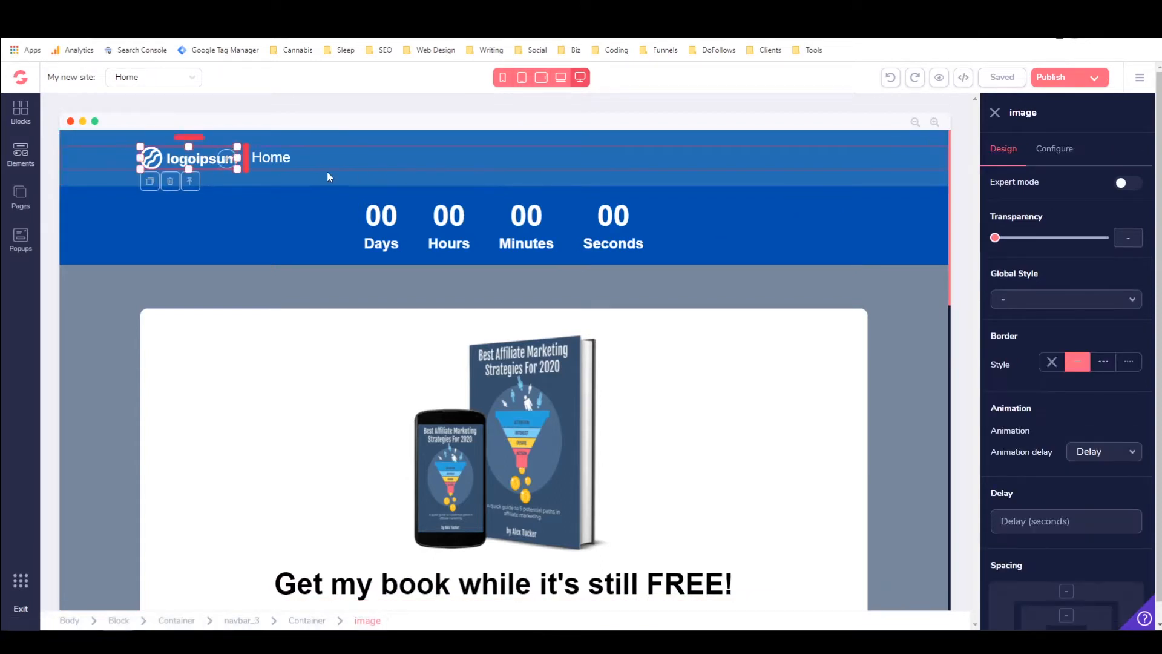
click(1053, 149)
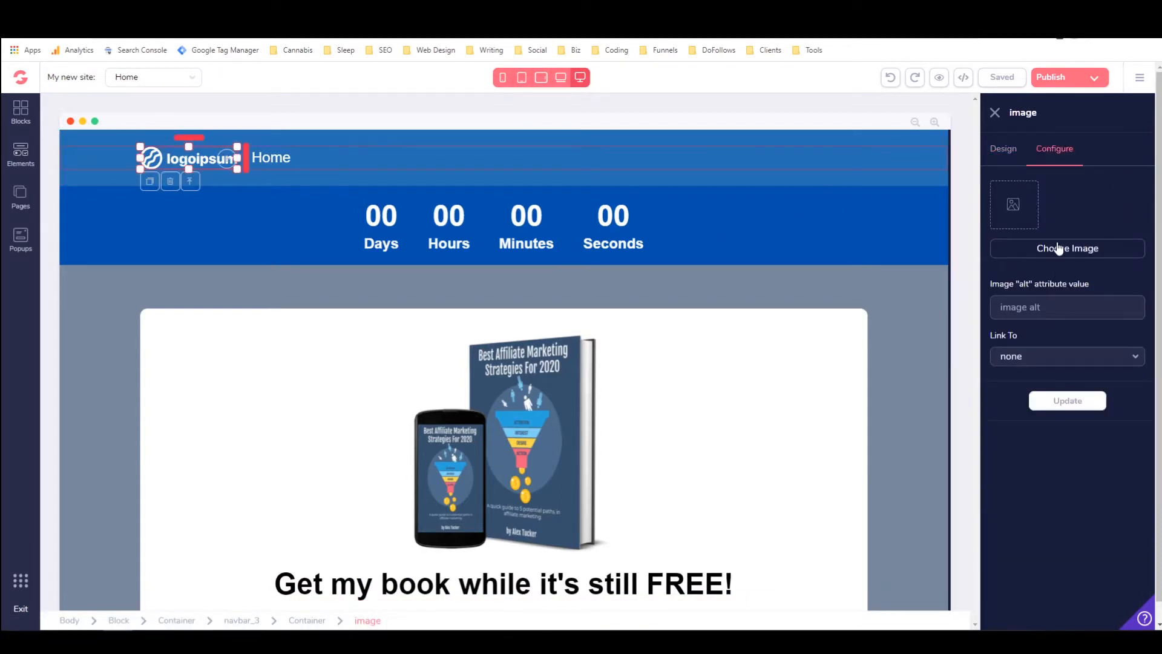
mouse_move(198, 169)
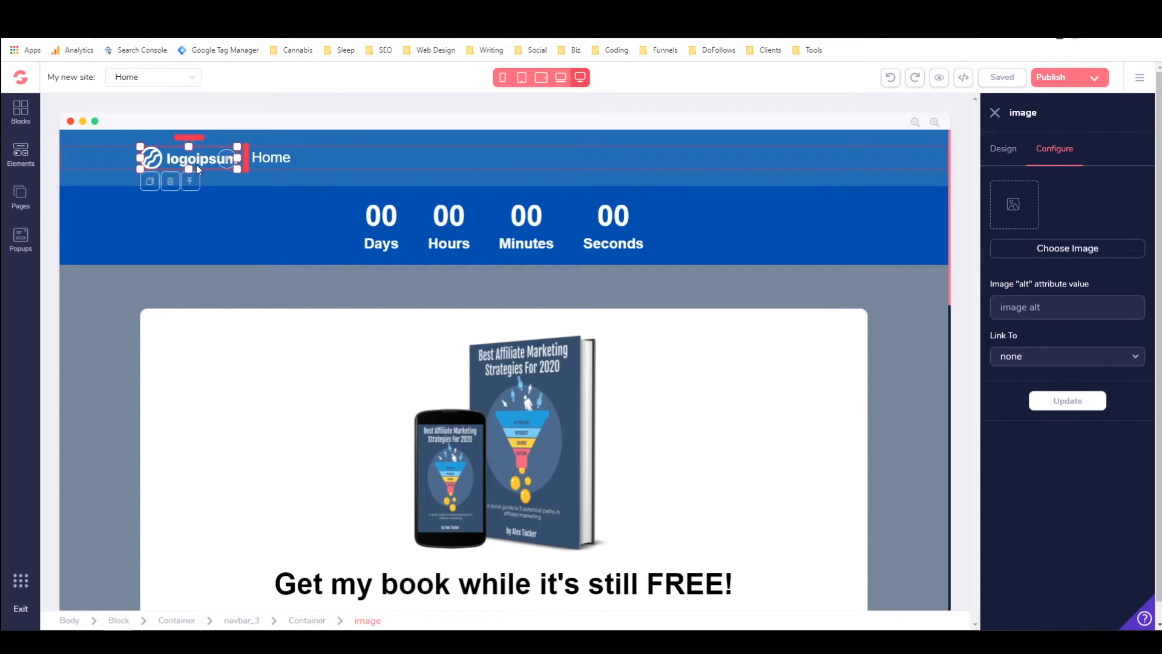
mouse_move(284, 158)
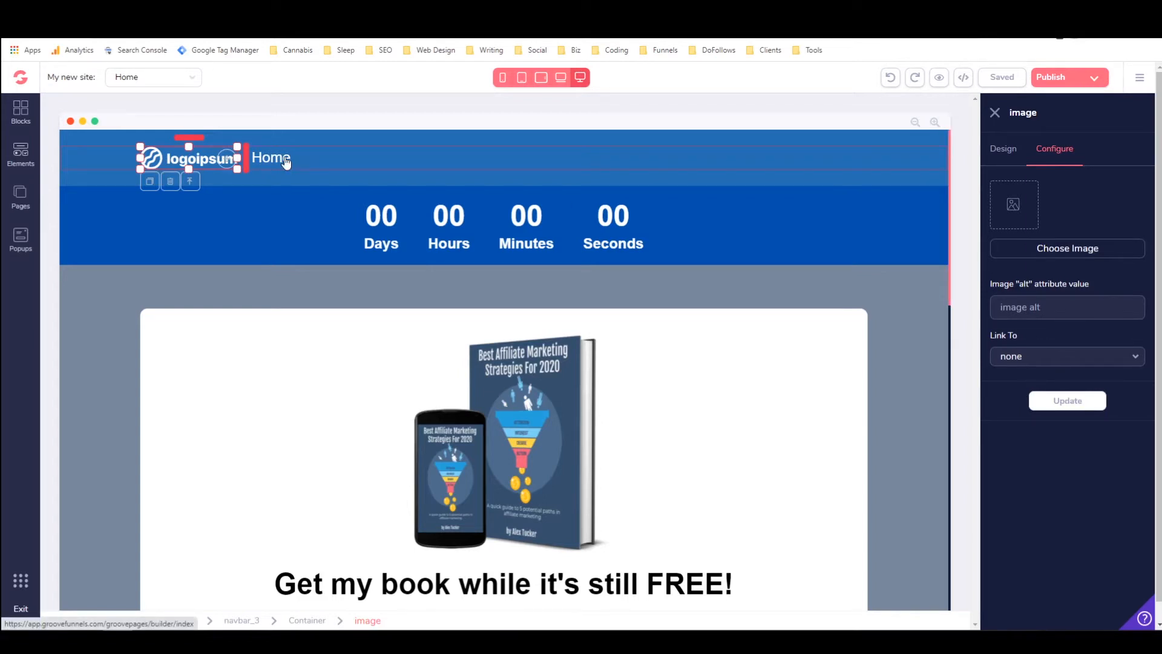
Step: Set the Home menu item's Pages to exclude to Home and apply the update
click(271, 157)
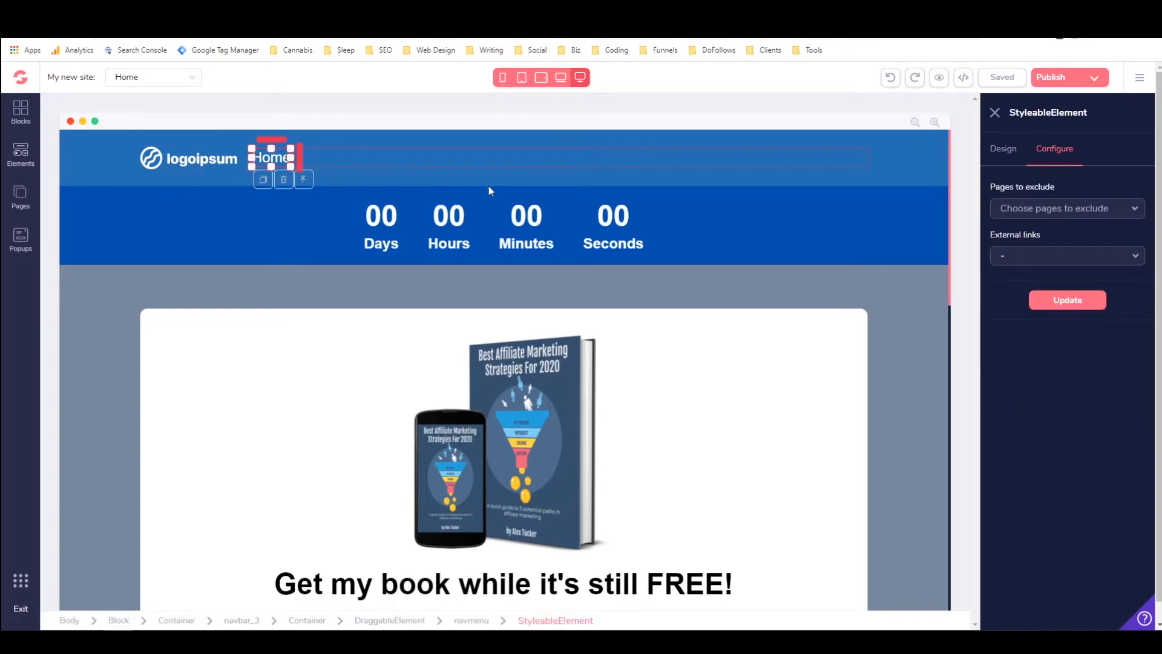
mouse_move(447, 159)
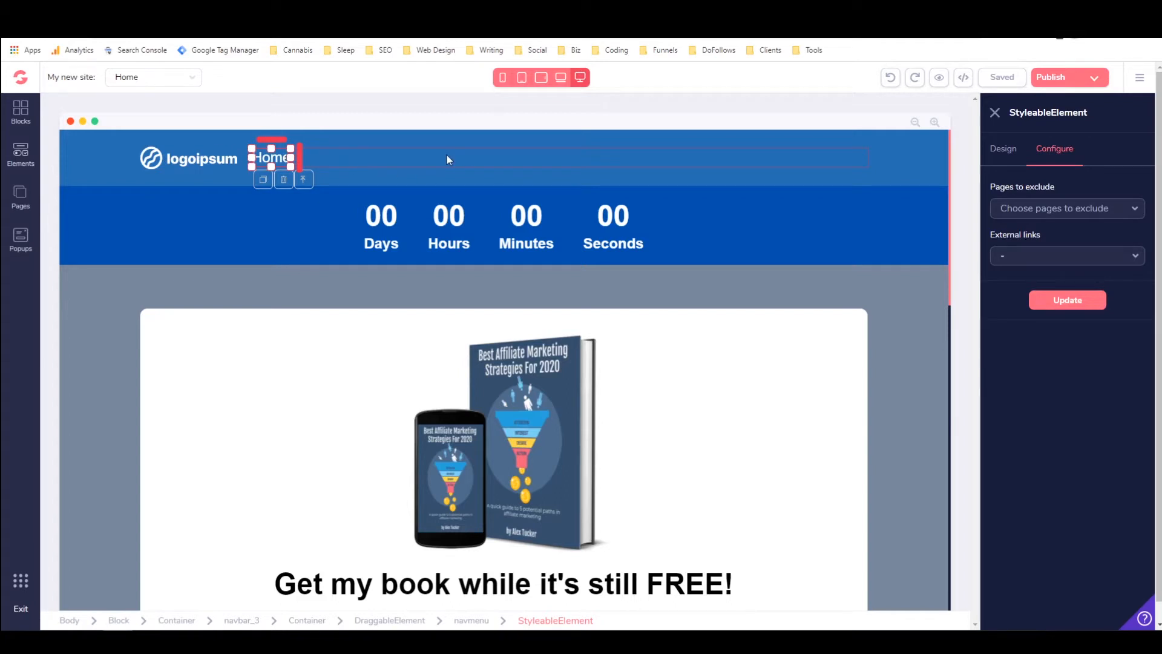
mouse_move(405, 162)
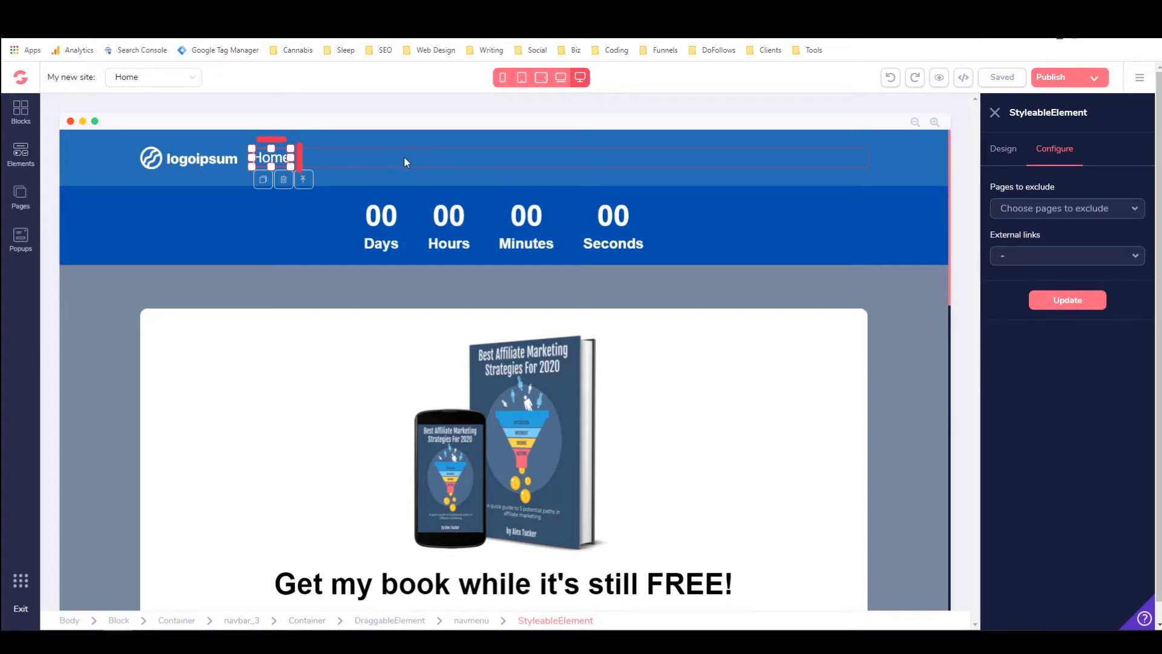
mouse_move(289, 167)
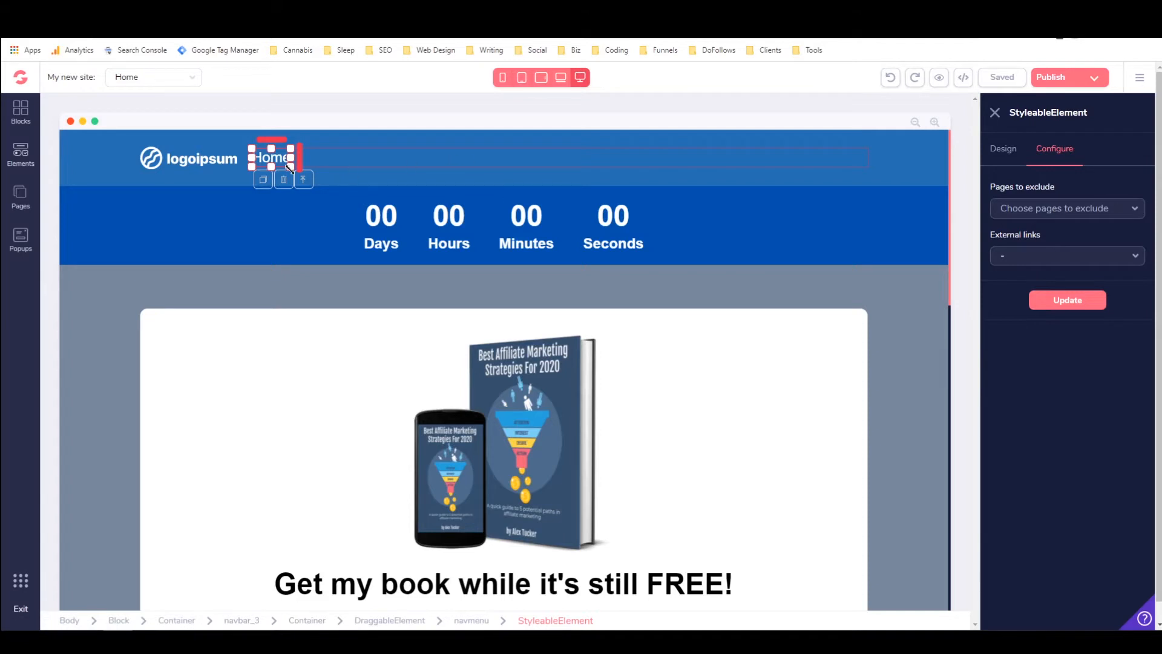
mouse_move(459, 181)
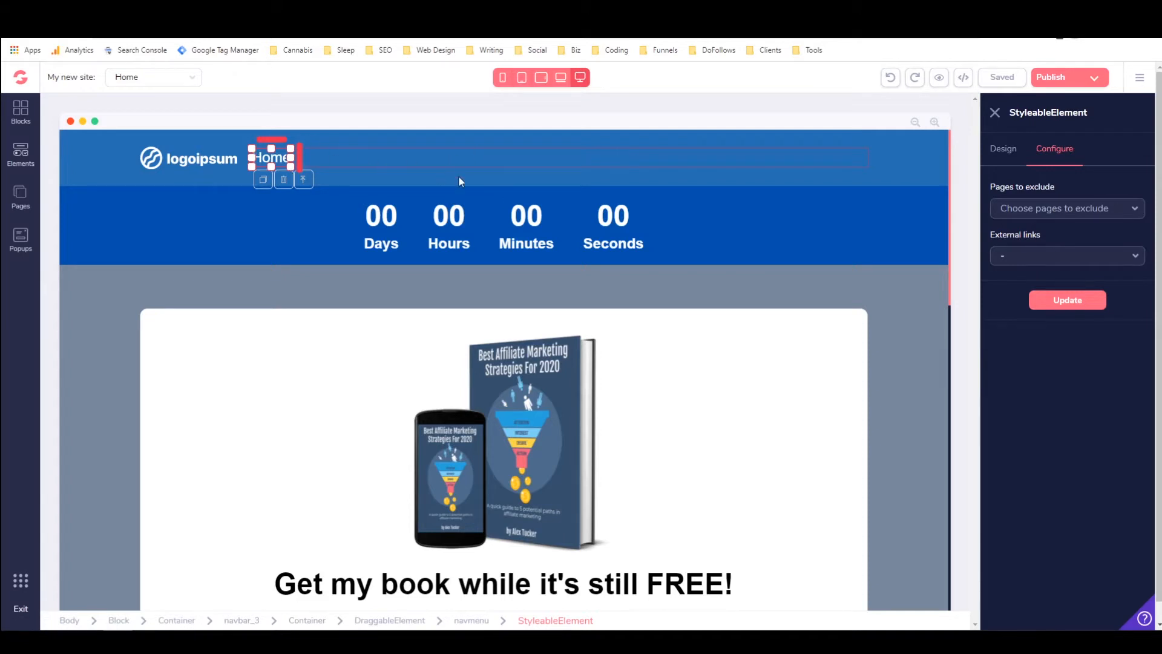
mouse_move(432, 152)
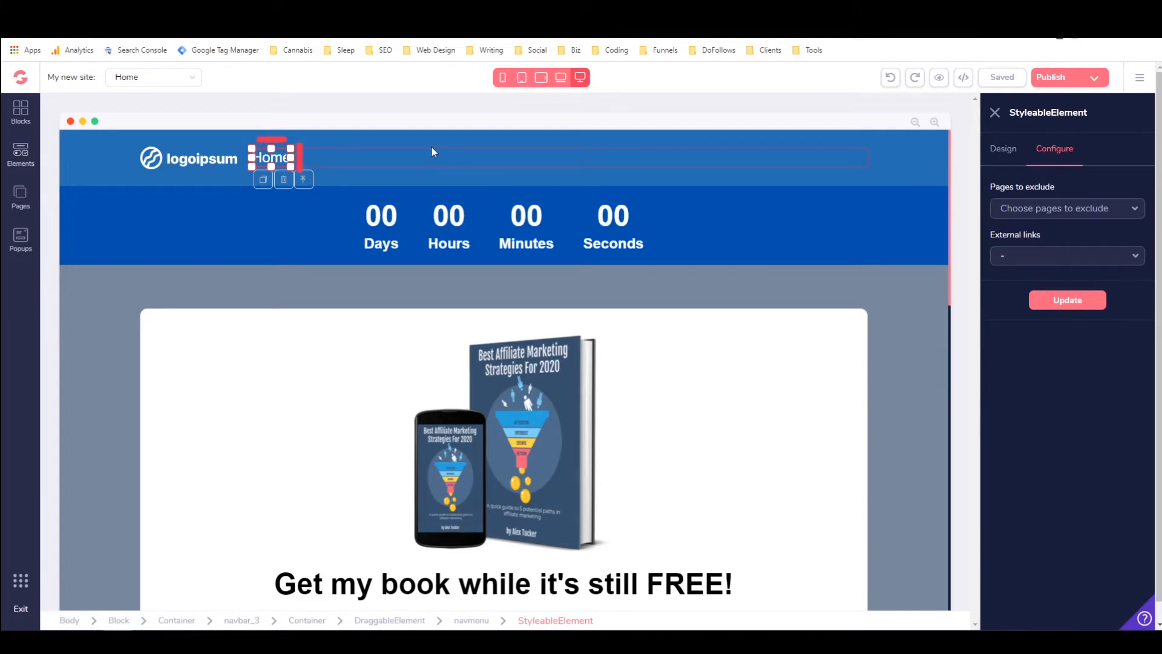
mouse_move(283, 180)
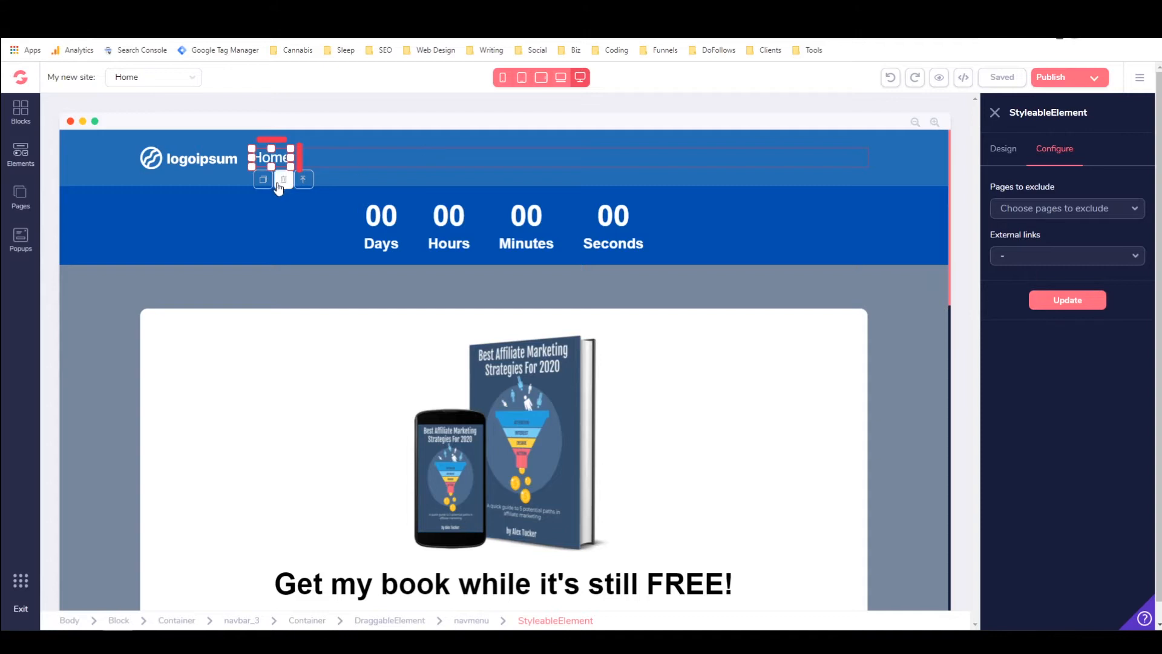
mouse_move(370, 195)
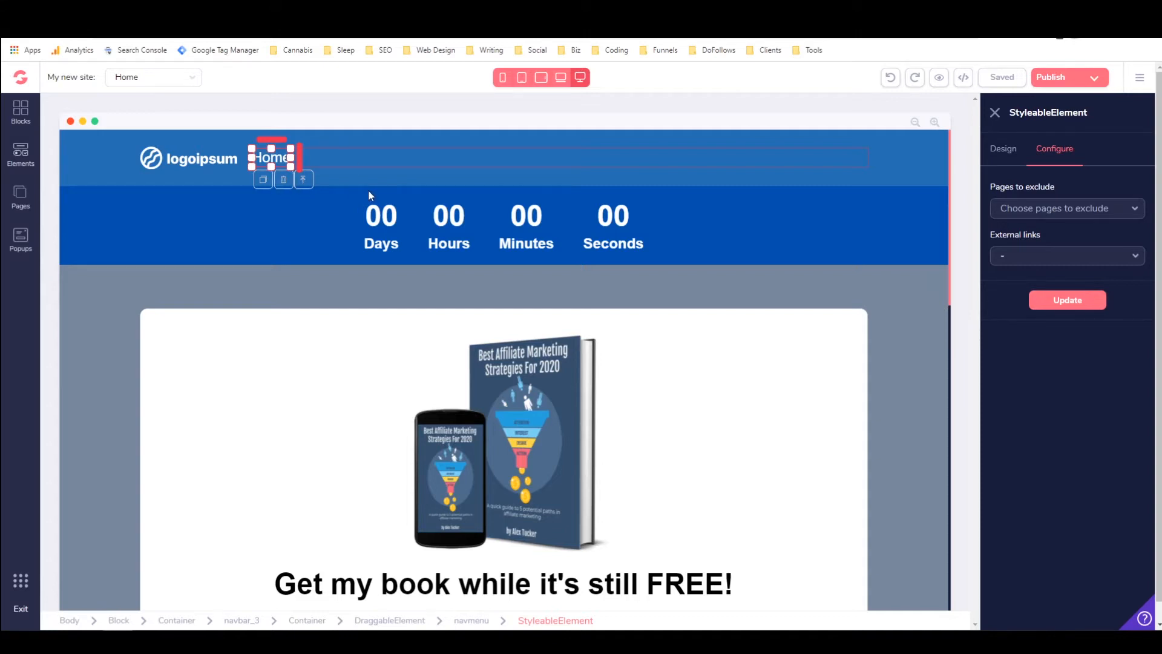
mouse_move(304, 179)
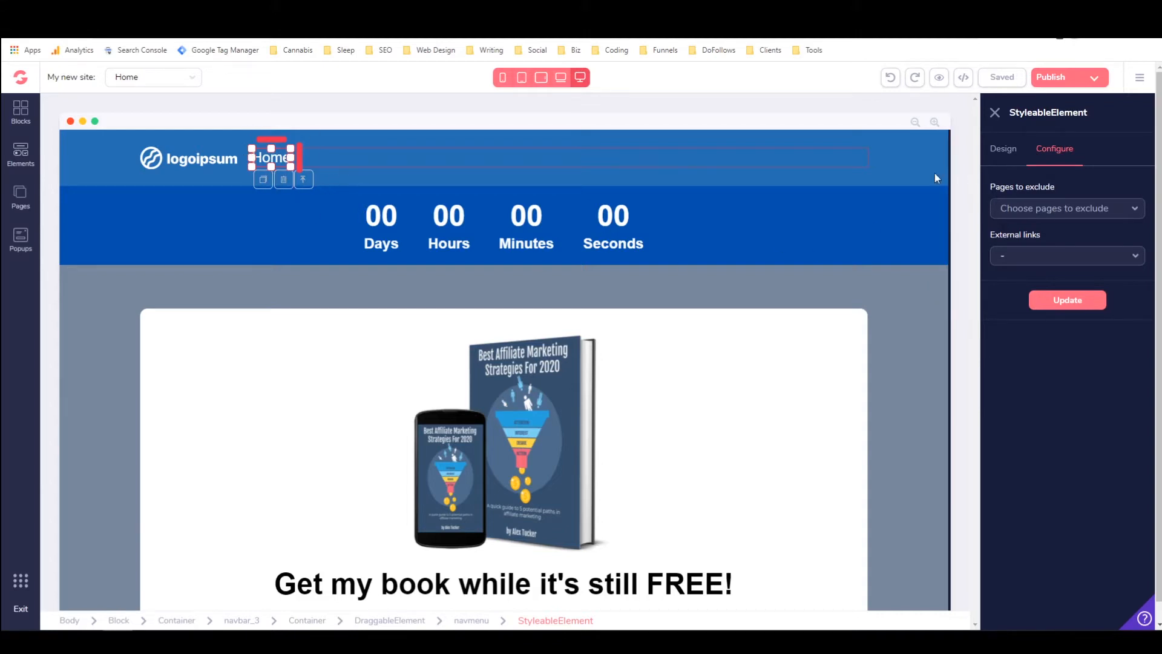
mouse_move(478, 165)
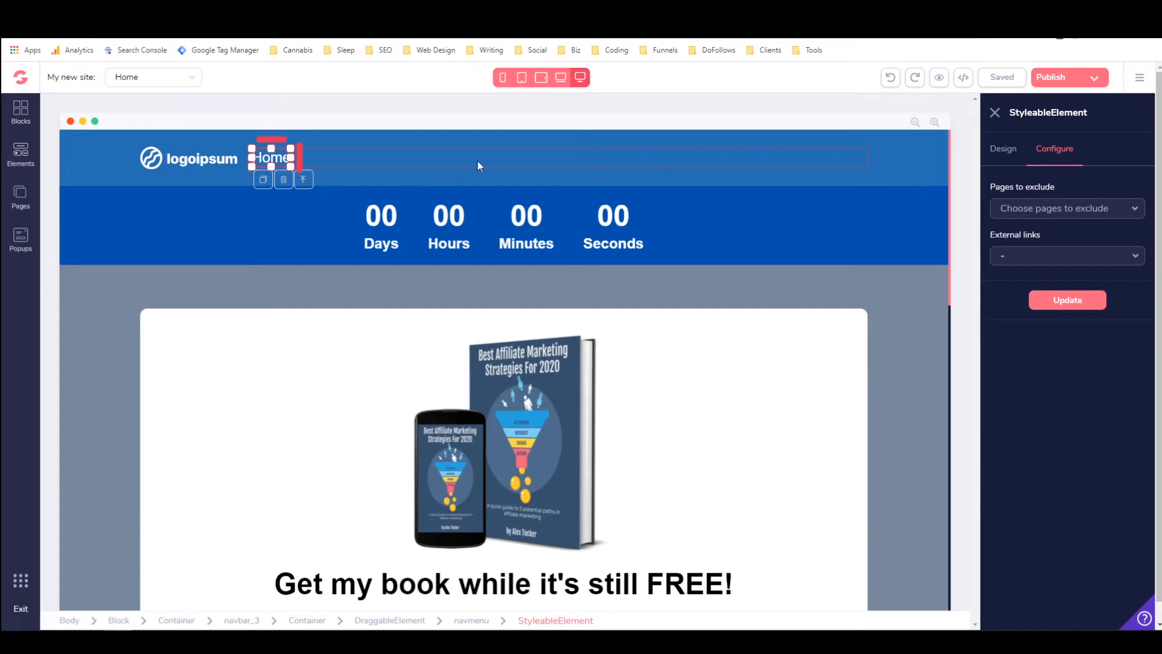
mouse_move(1090, 157)
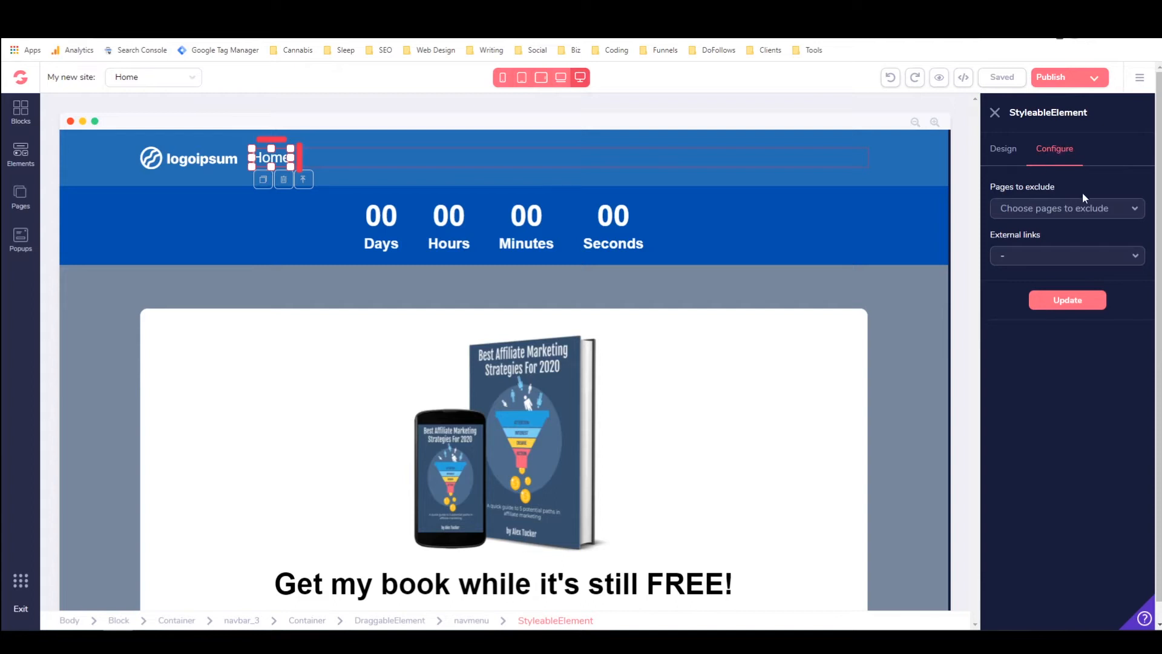
click(1066, 209)
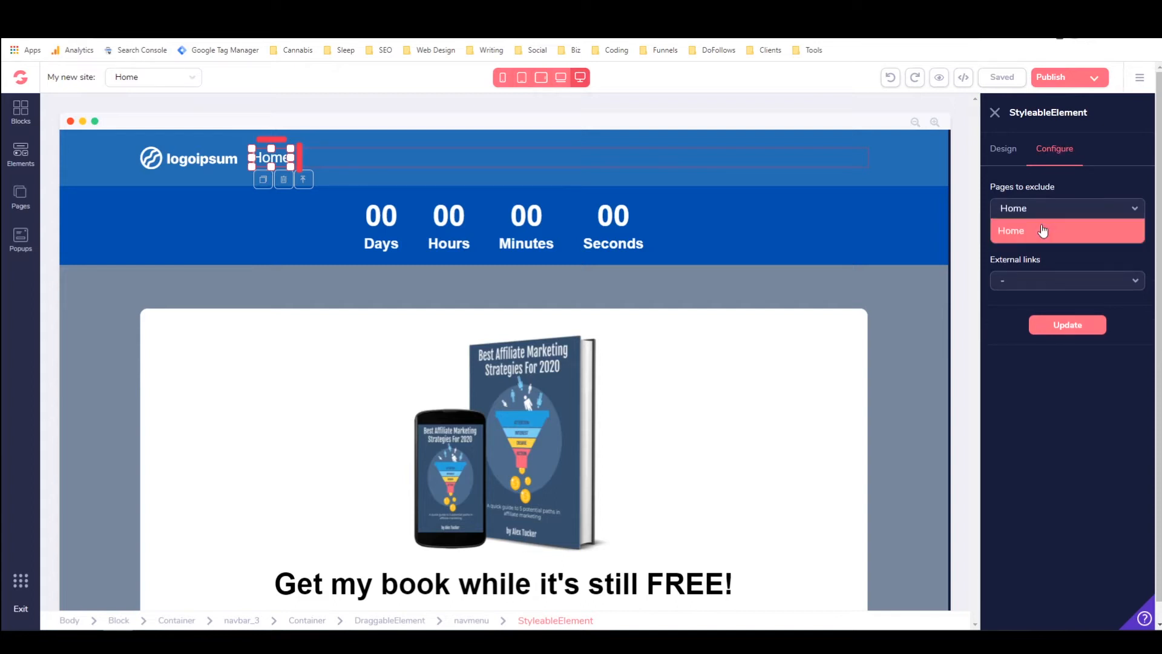
click(1013, 230)
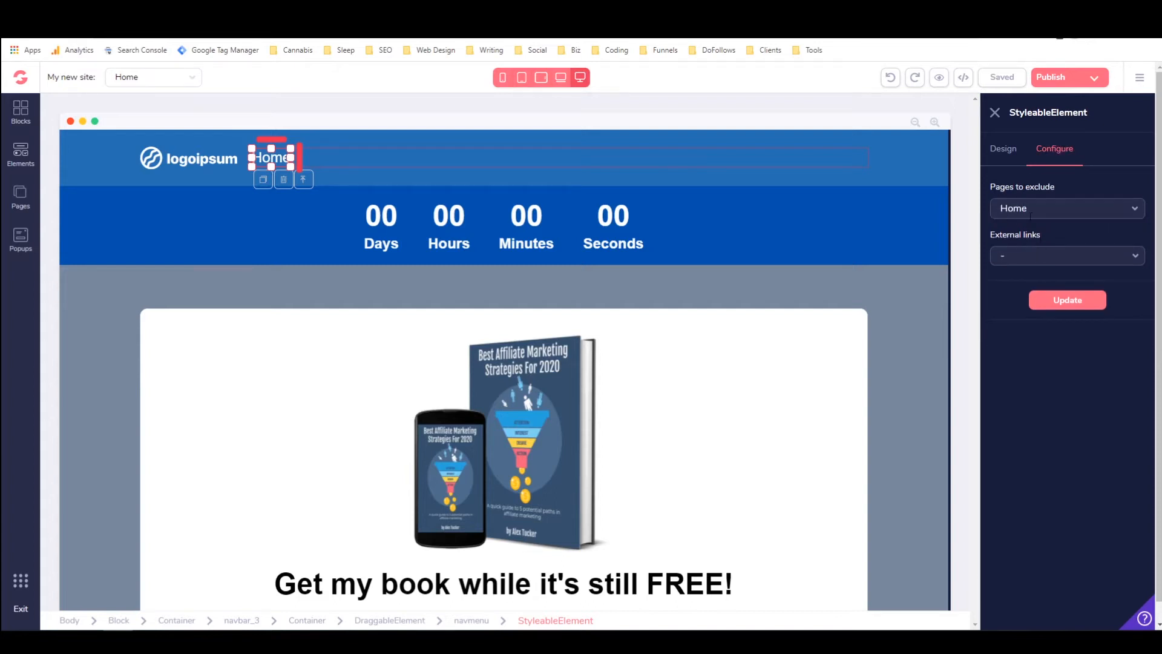
click(570, 169)
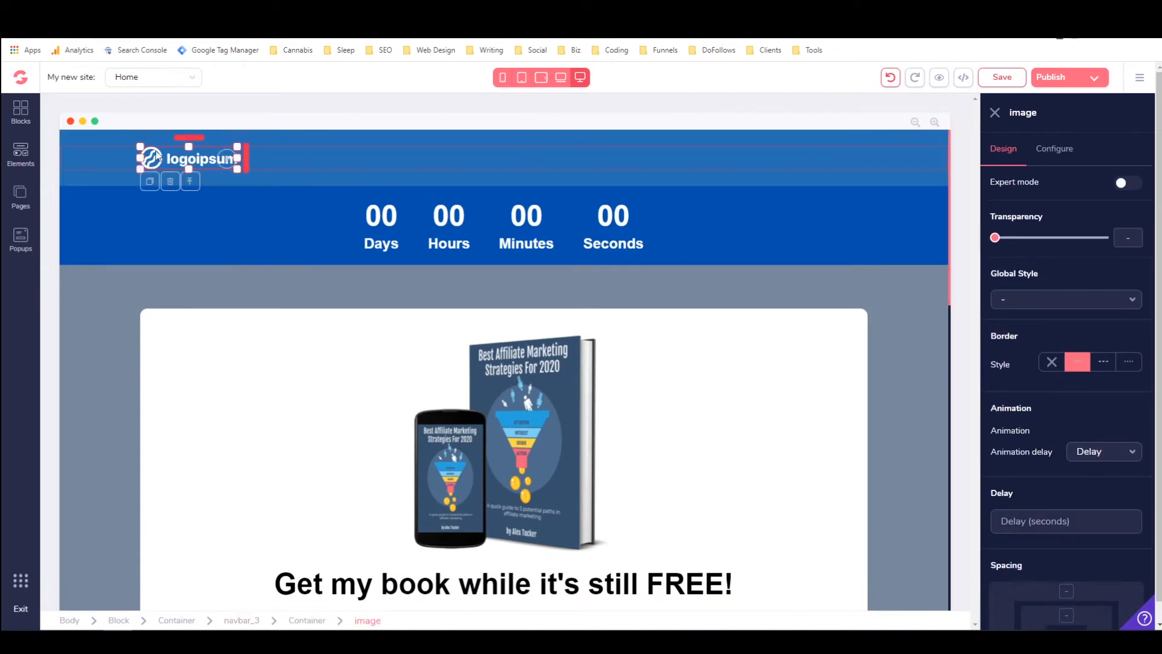
mouse_move(993, 176)
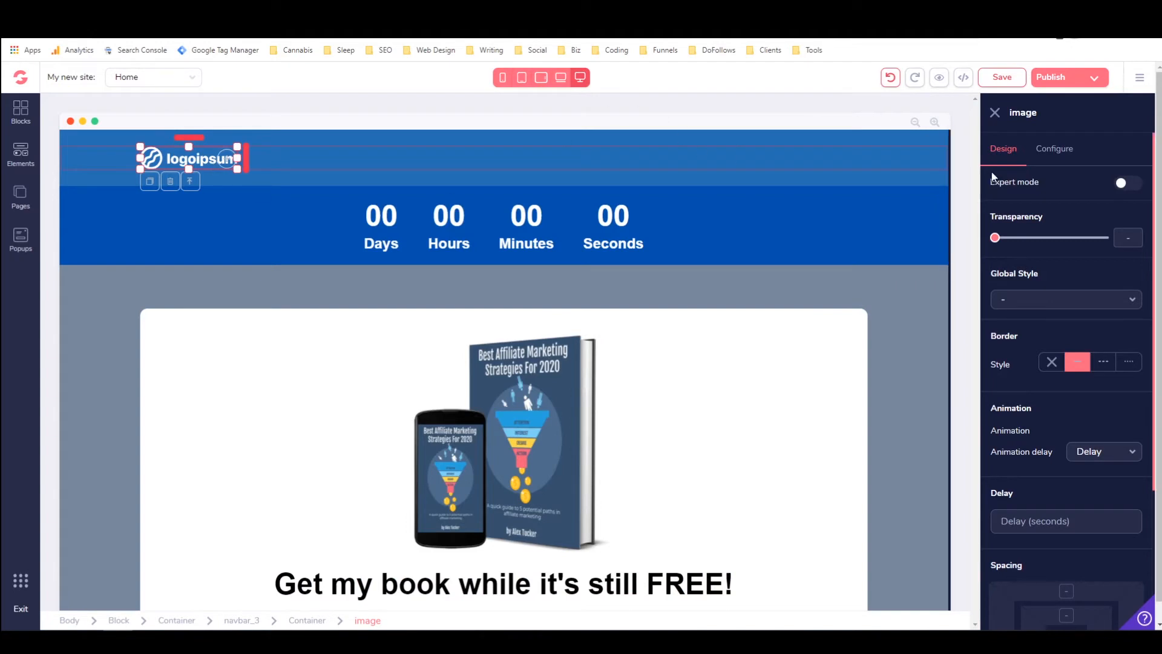
Step: Add one external link to the navigation menu labelled 'My Blog'
click(272, 157)
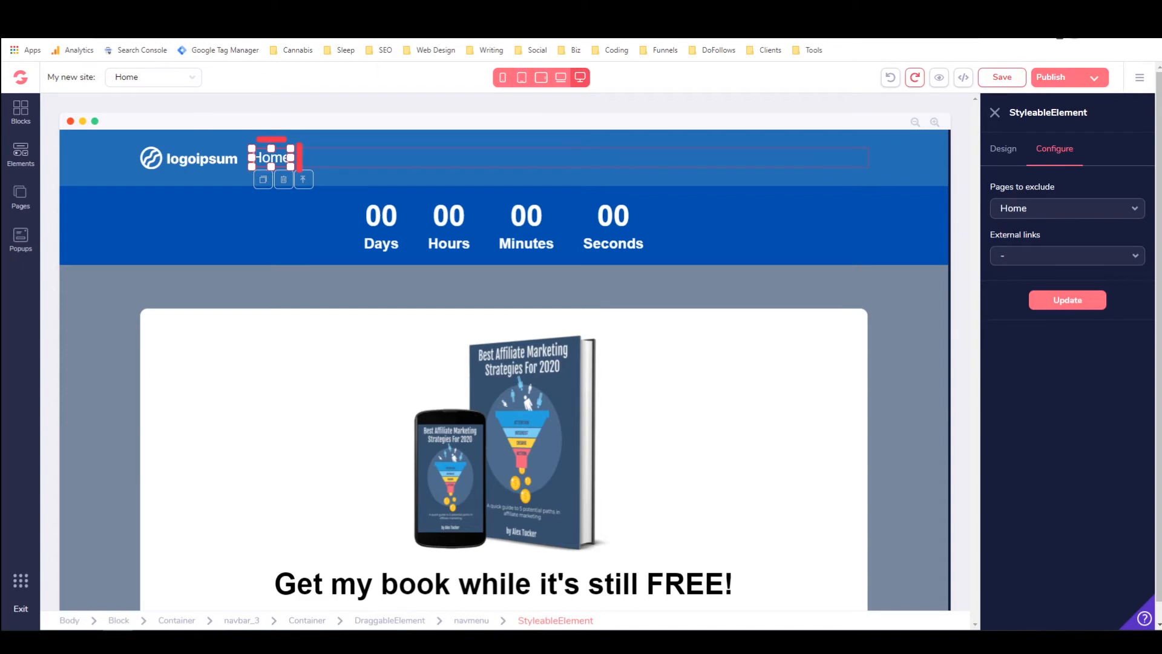
click(1066, 255)
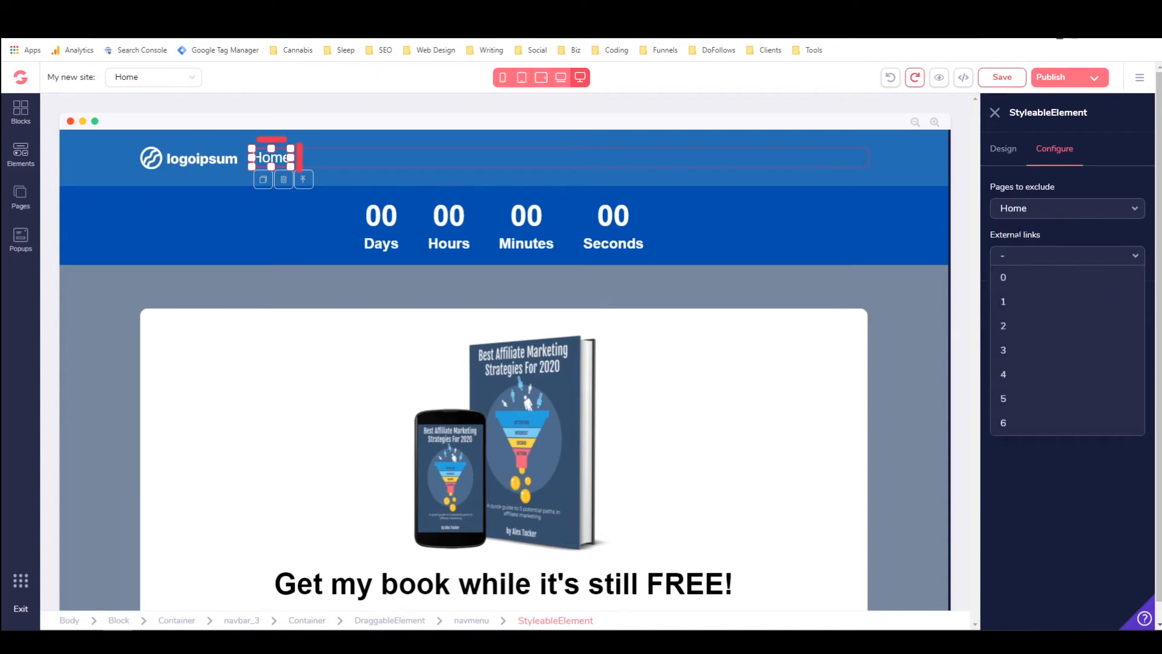
mouse_move(1027, 301)
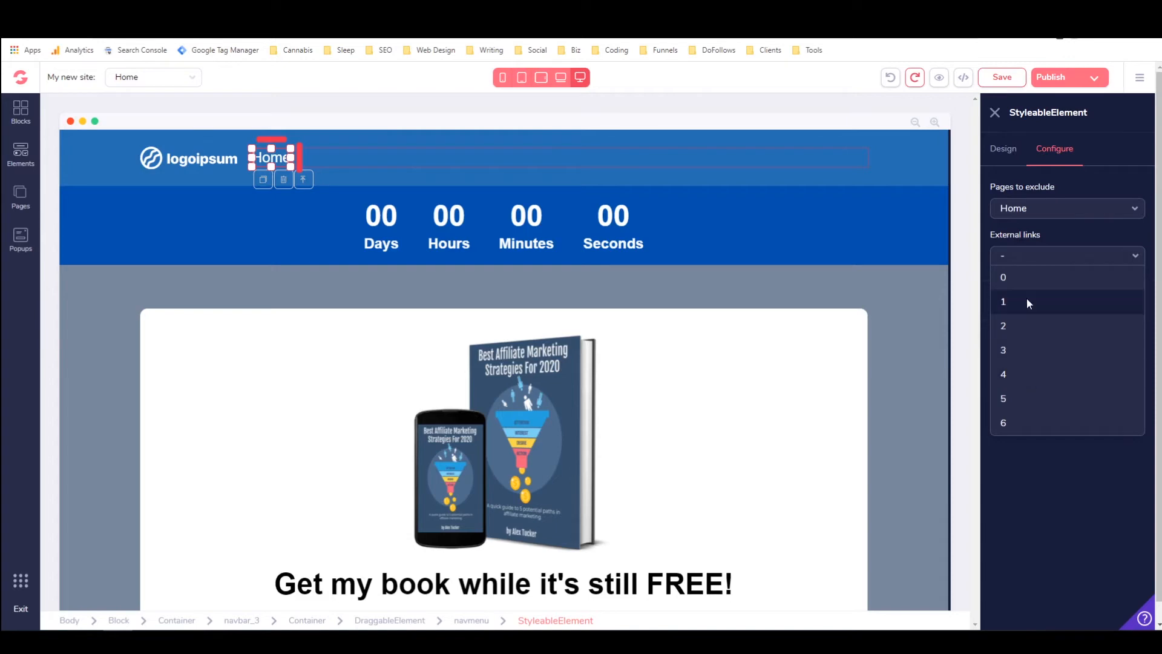
click(1003, 302)
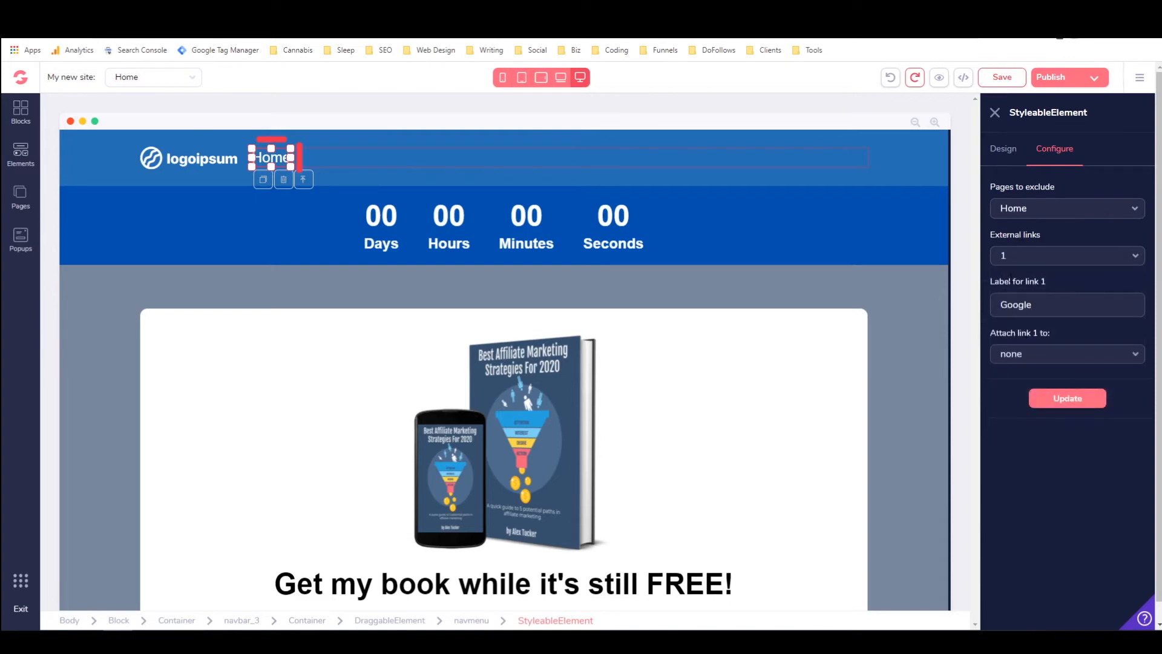
click(1066, 304)
text(M)
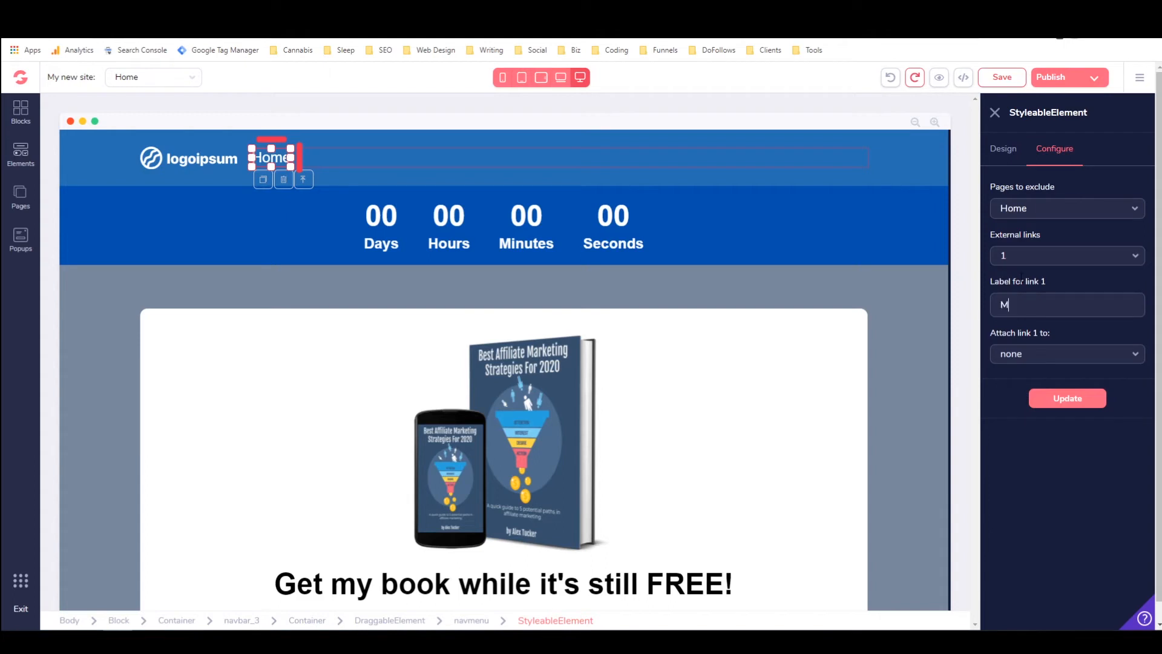
text(y Bl)
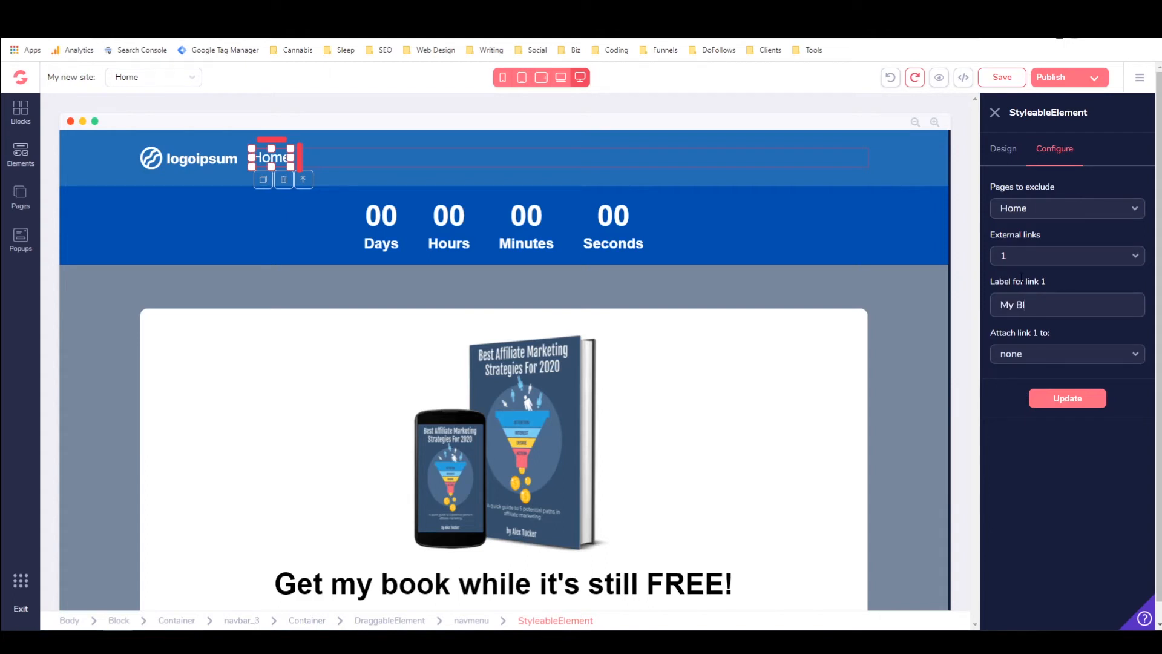
text(og)
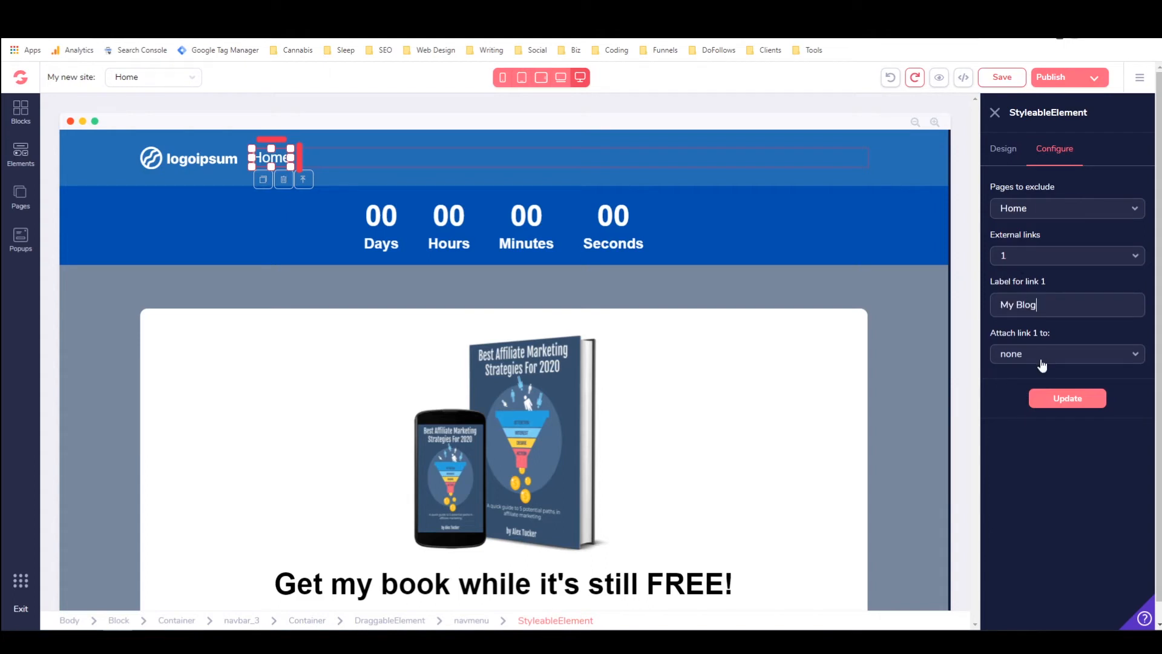
click(1066, 353)
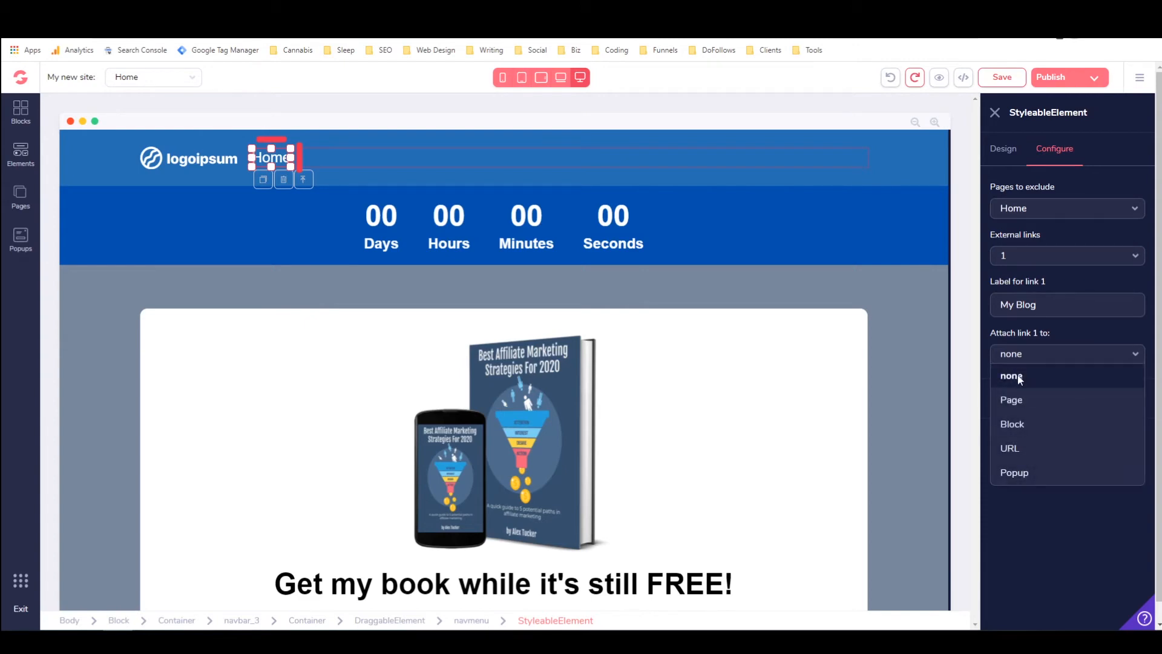
click(1010, 448)
text(h)
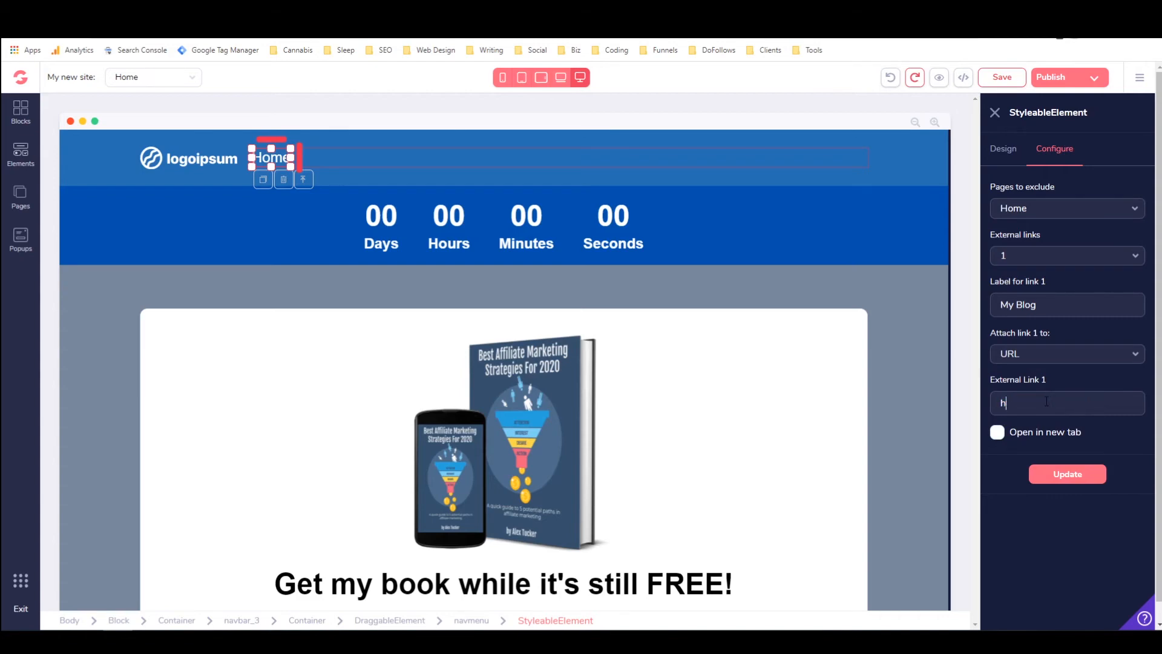
text(ttps://)
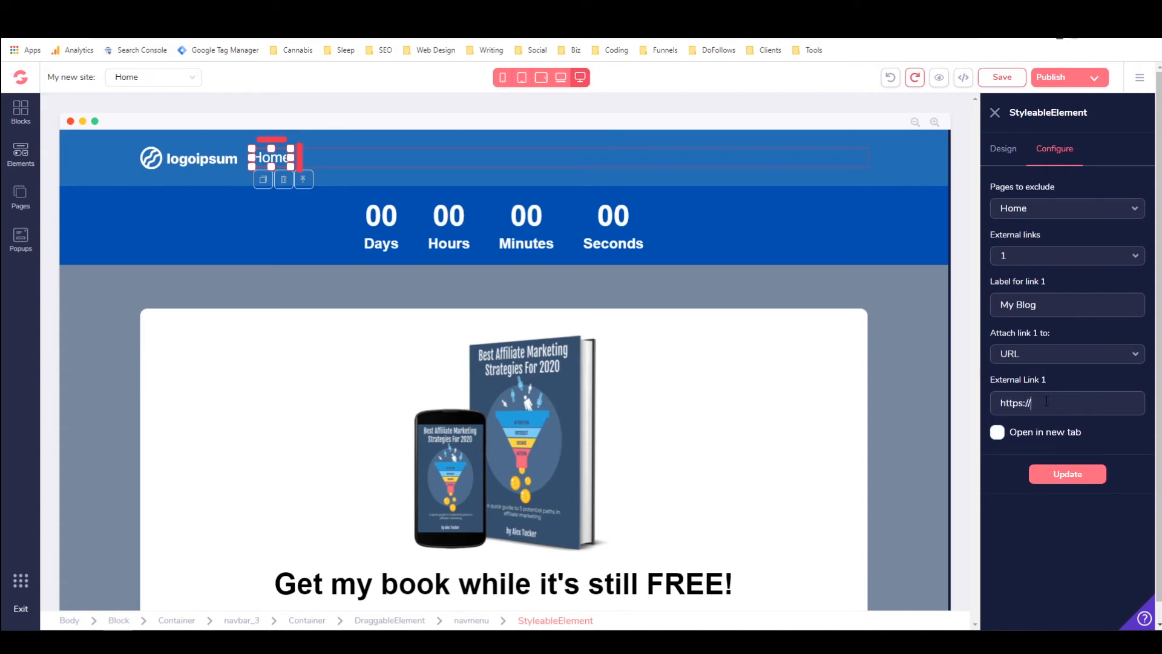
text(alext)
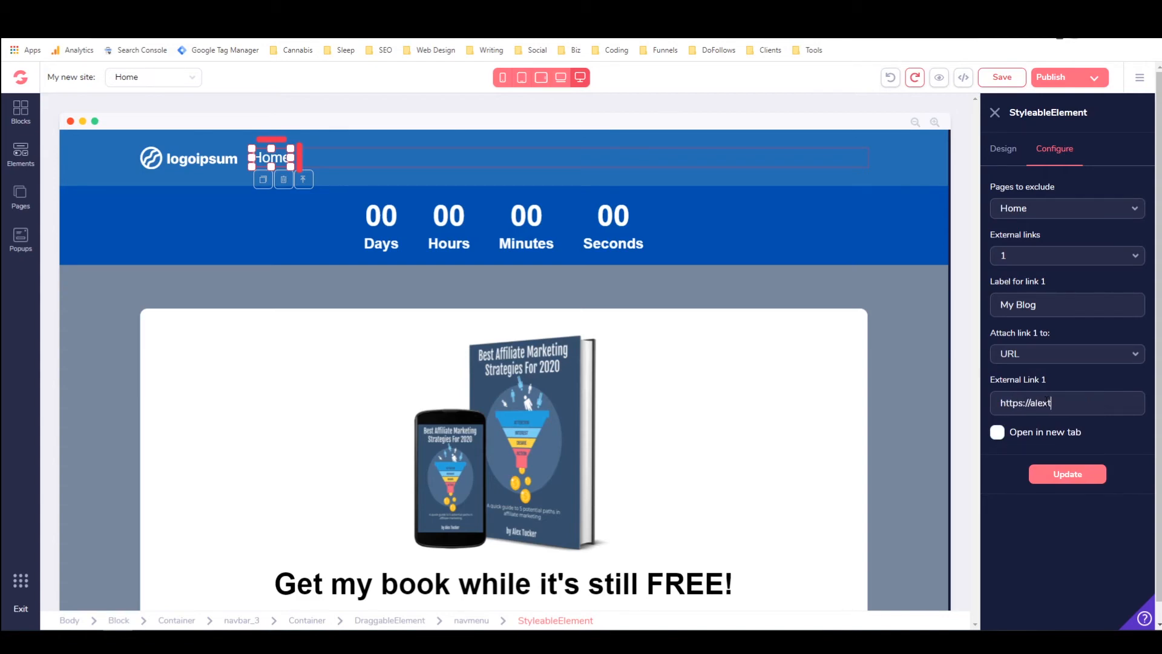
text(ucker.ca)
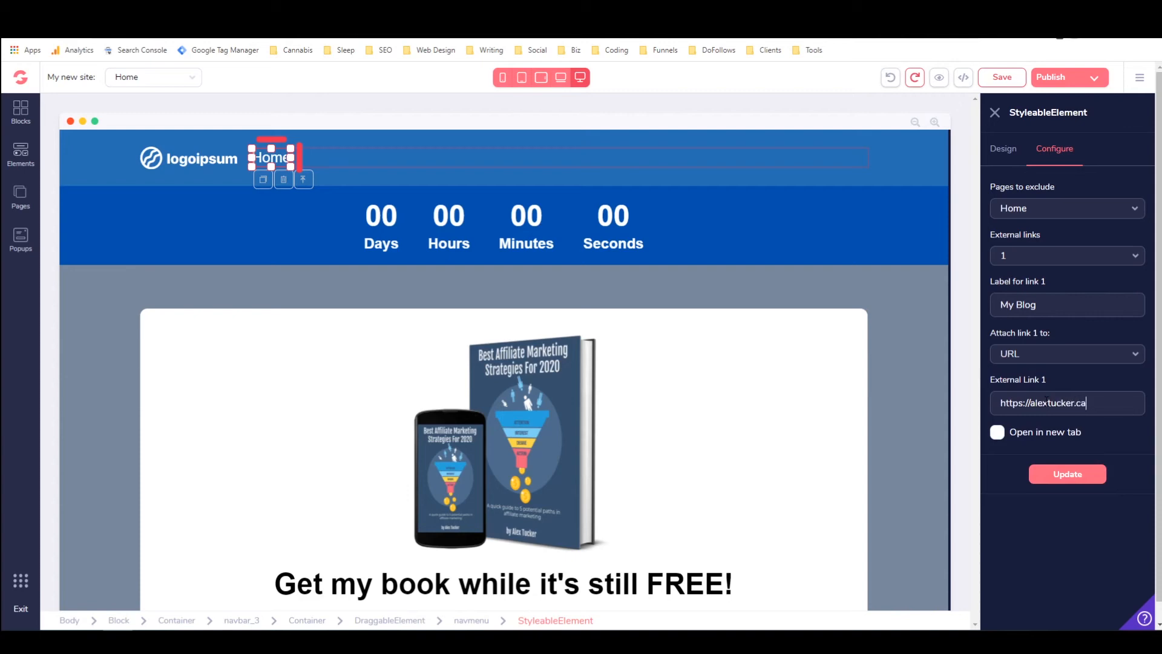
text(/blog)
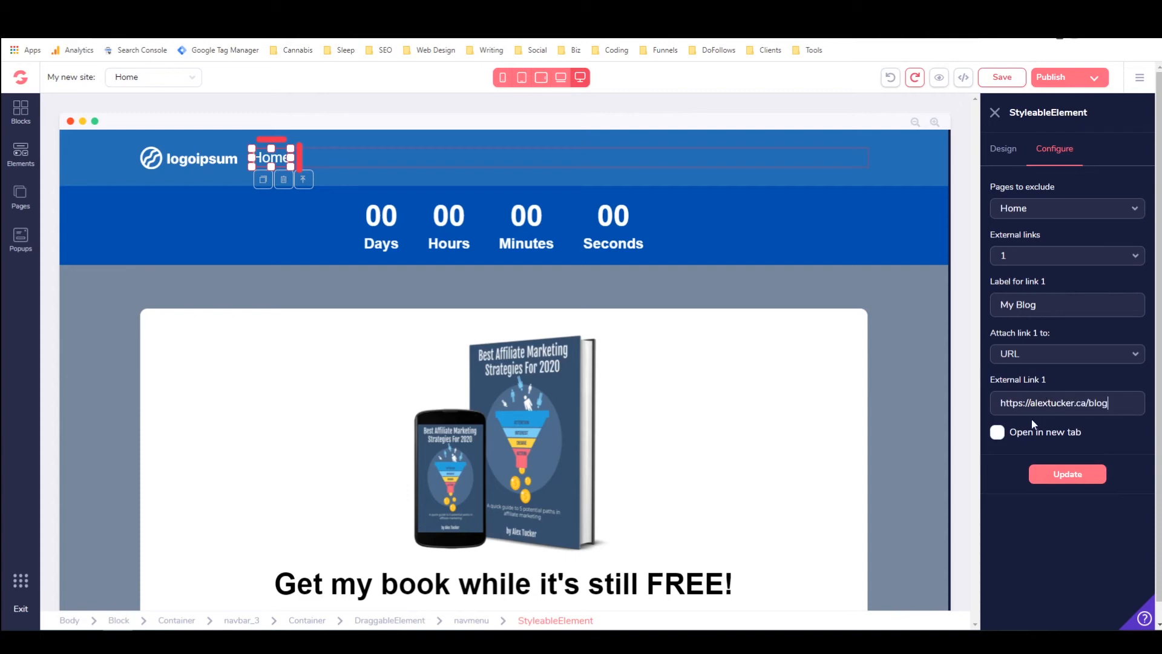
click(996, 432)
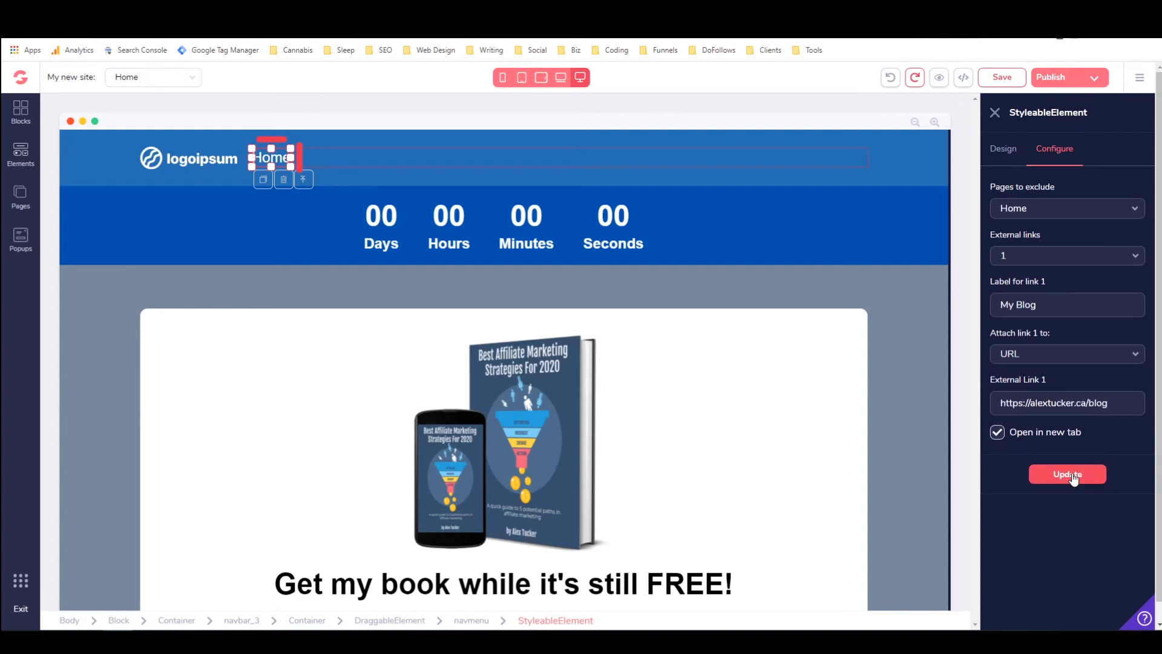
click(1067, 474)
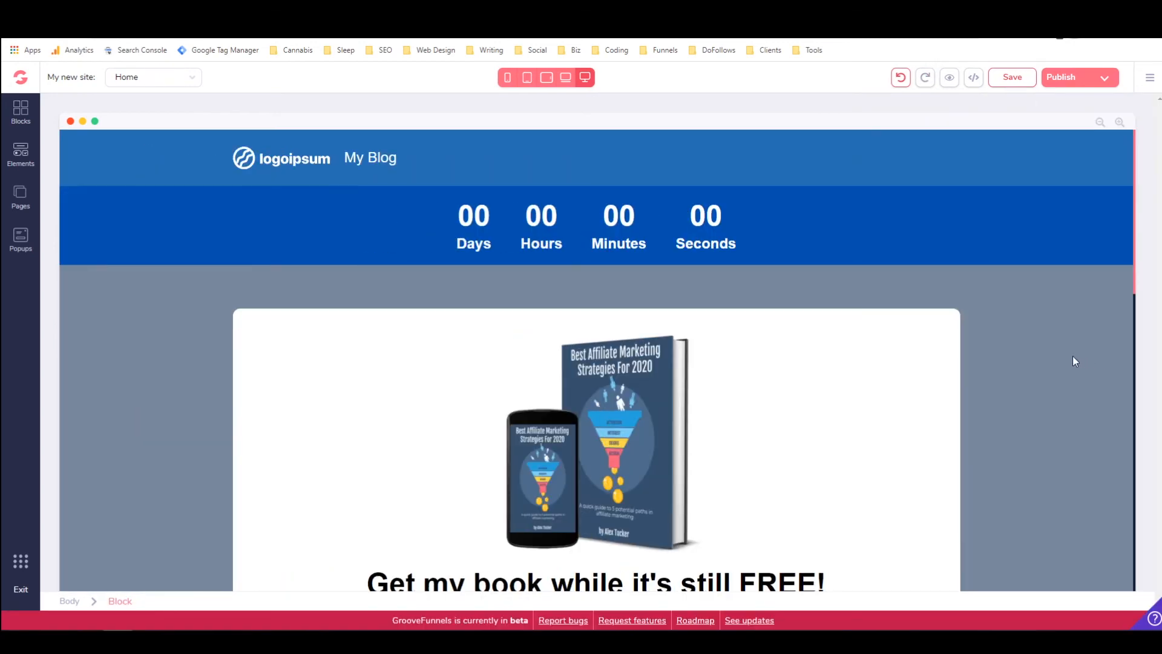
Step: Select the navigation menu, show its Configure settings, and clear Home from Pages to exclude
click(370, 158)
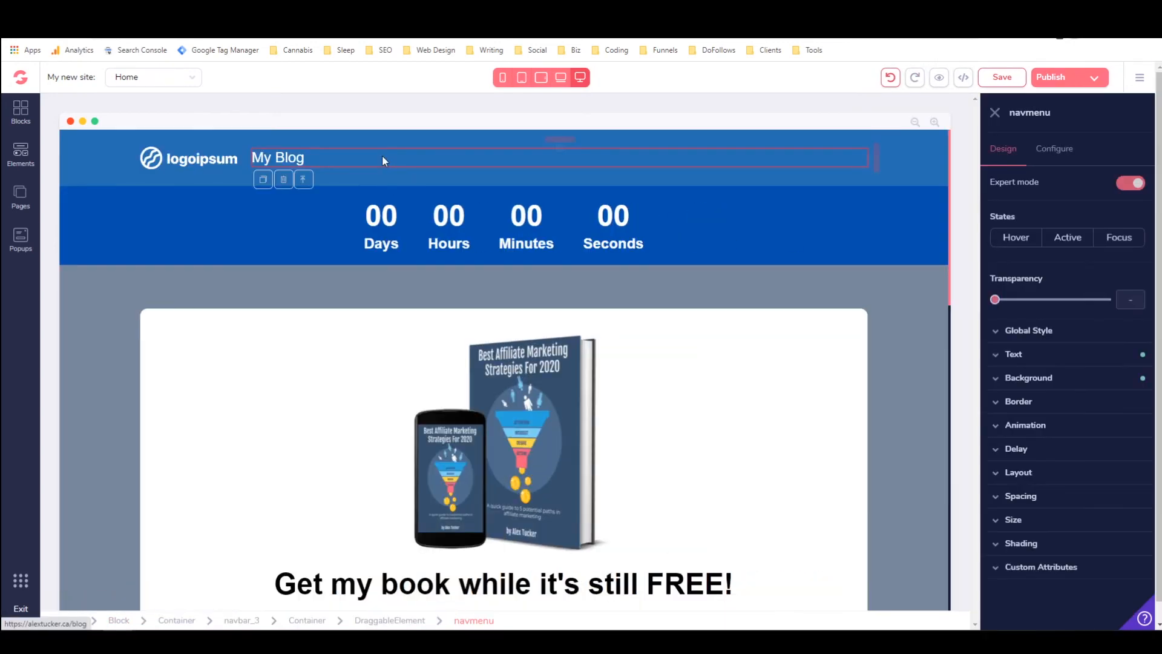
click(1054, 148)
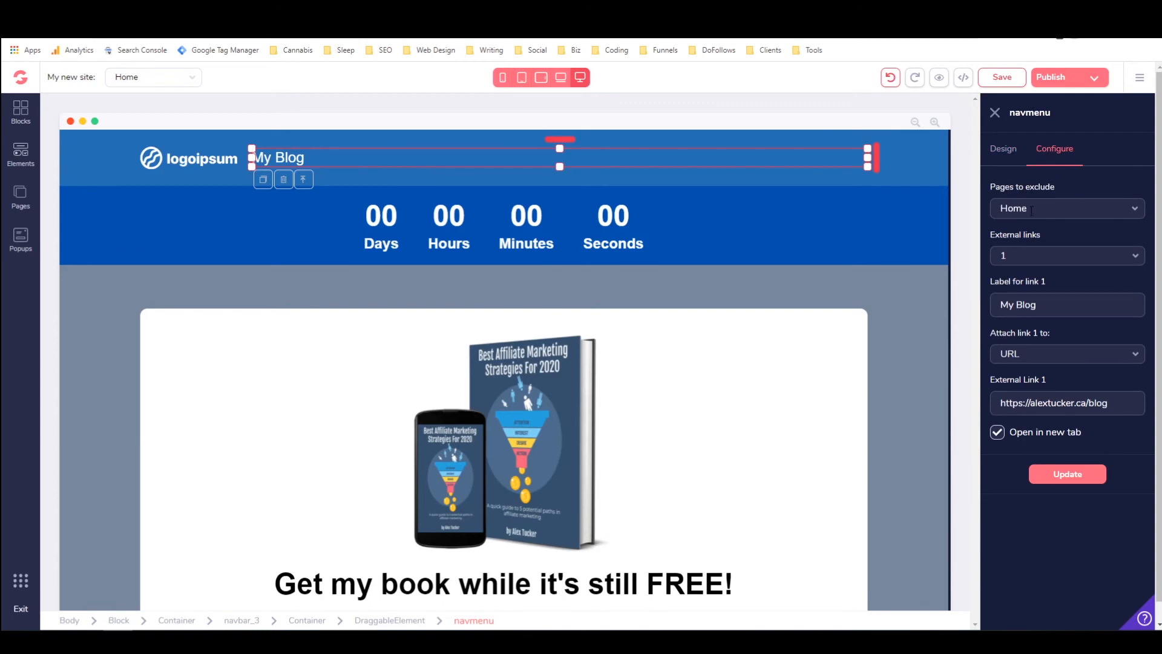
click(1066, 208)
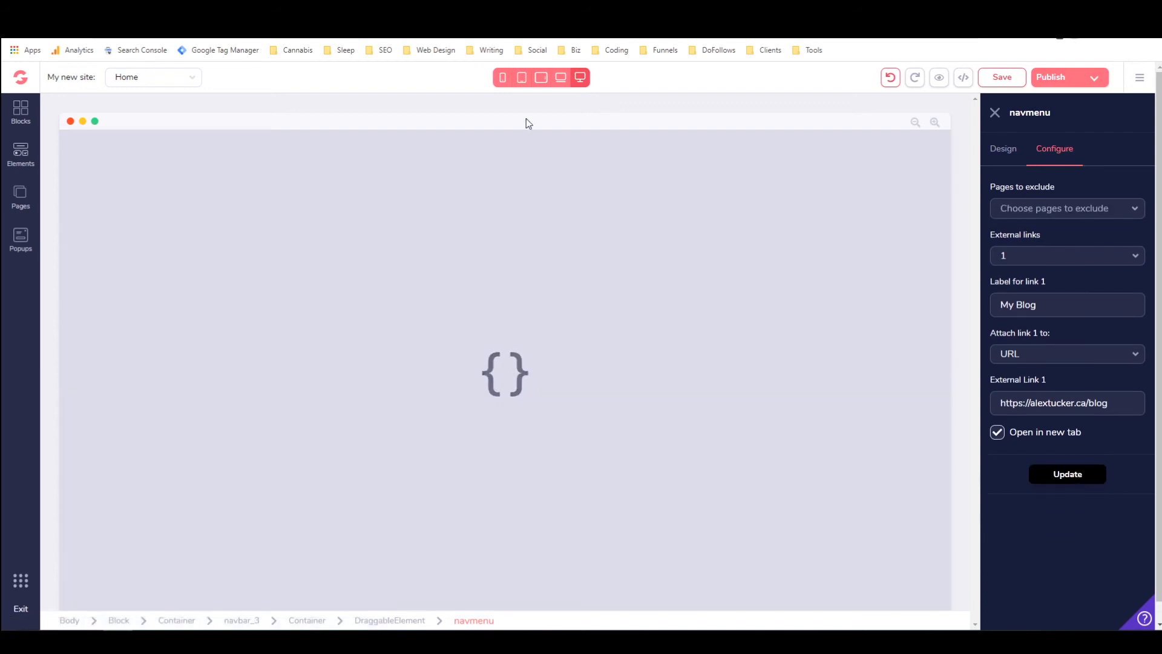
Step: Apply the menu settings so the header shows both Home and My Blog
click(1066, 473)
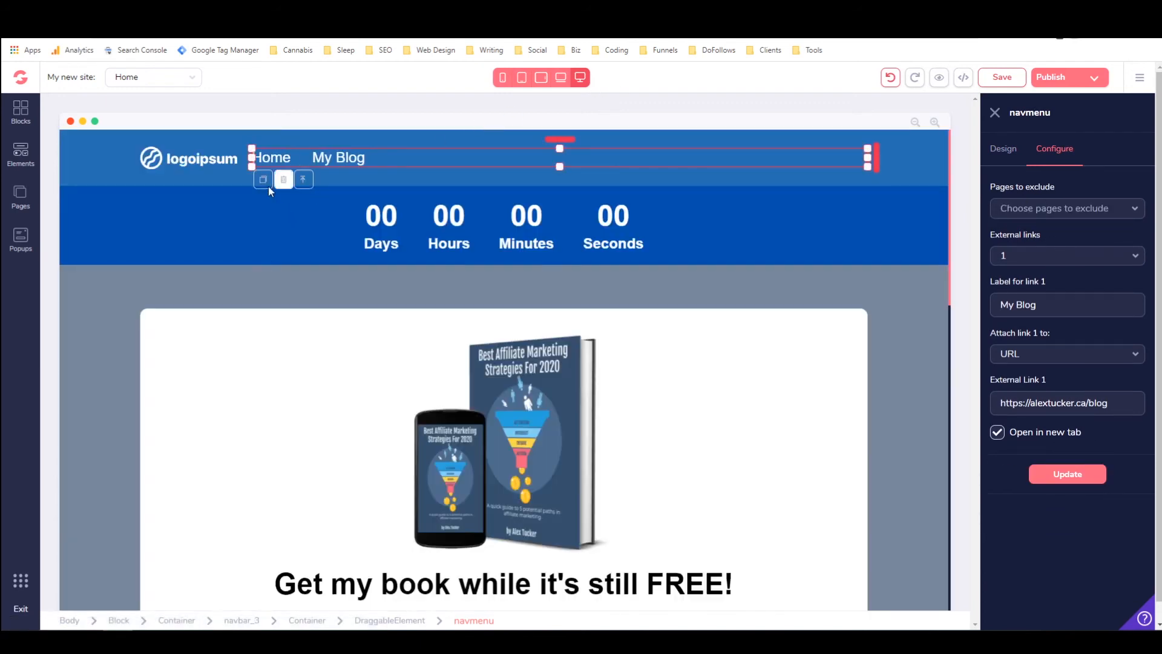
mouse_move(522, 149)
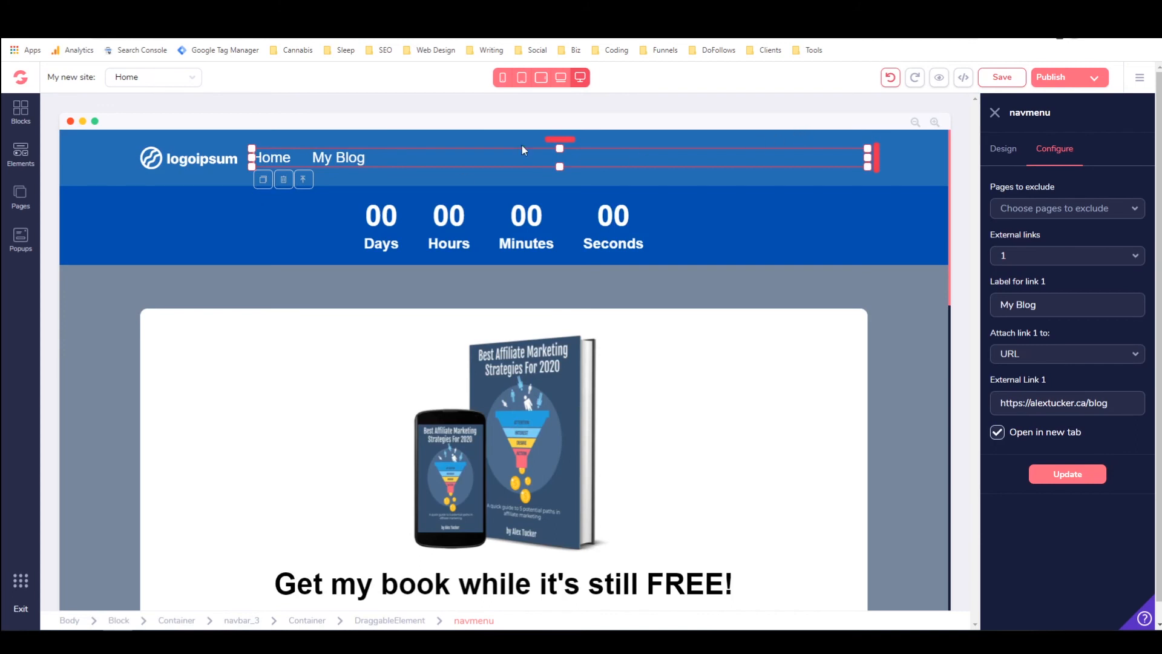
mouse_move(352, 182)
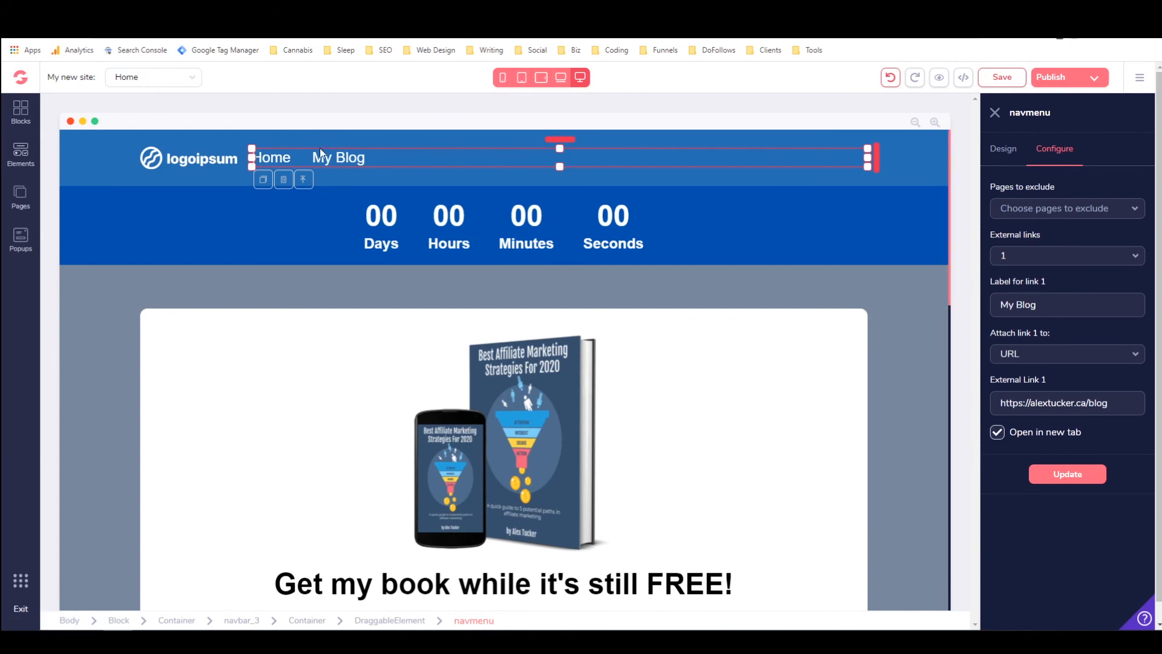
mouse_move(356, 178)
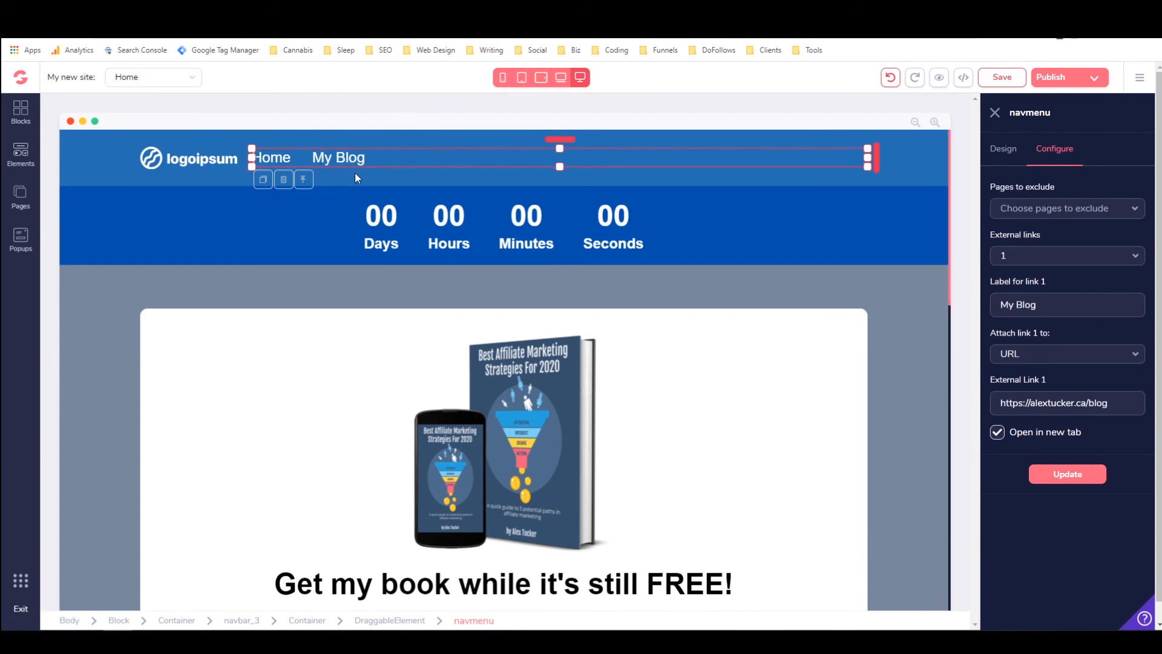